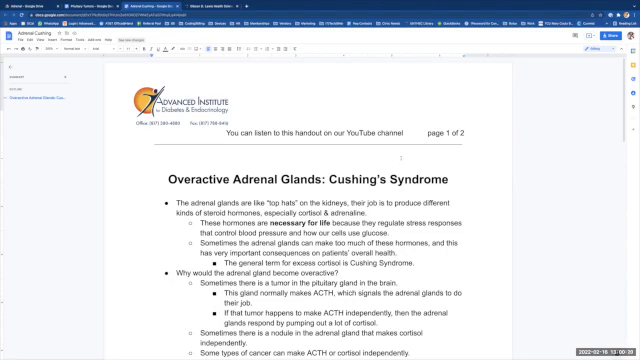
{"action": "scroll", "scroll_direction": "down", "scroll_amount": 3}
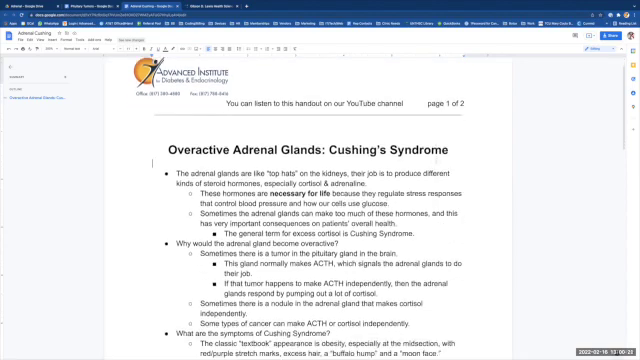
{"action": "scroll", "scroll_direction": "down", "scroll_amount": 3}
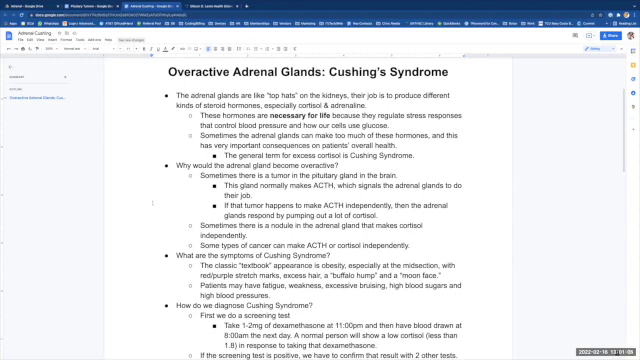
{"action": "scroll", "scroll_direction": "down", "scroll_amount": 3}
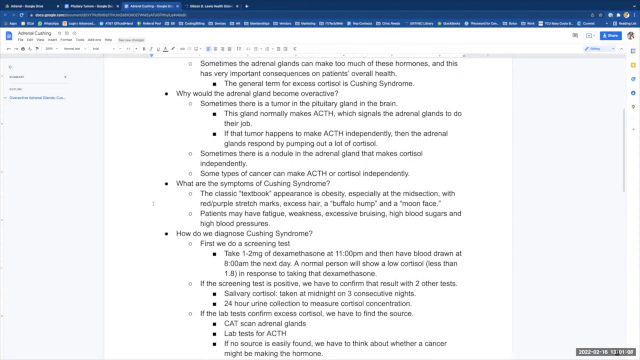
{"action": "scroll", "scroll_direction": "down", "scroll_amount": 3}
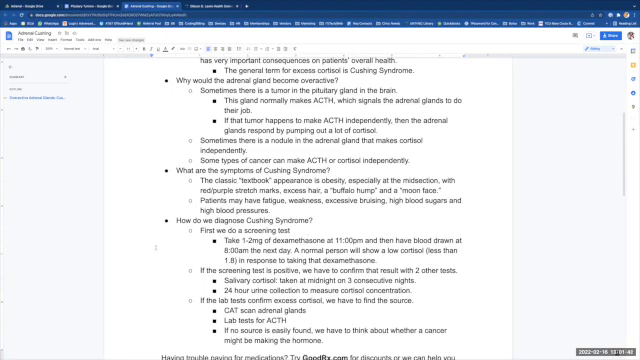
{"action": "scroll", "scroll_direction": "down", "scroll_amount": 3}
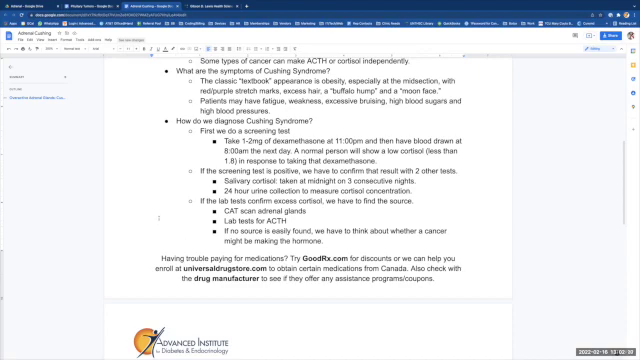
{"action": "scroll", "scroll_direction": "down", "scroll_amount": 3}
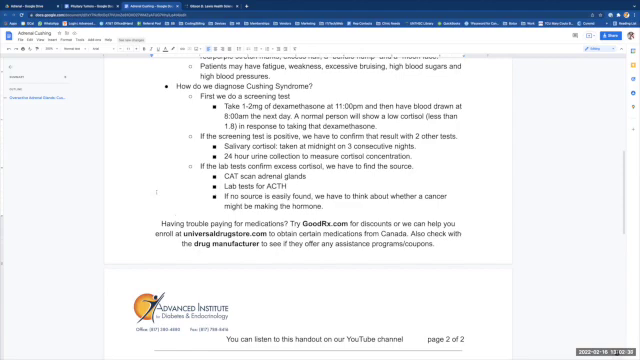
{"action": "scroll", "scroll_direction": "down", "scroll_amount": 3}
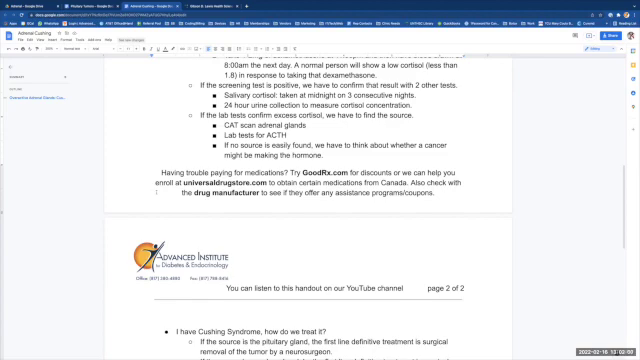
{"action": "scroll", "scroll_direction": "down", "scroll_amount": 3}
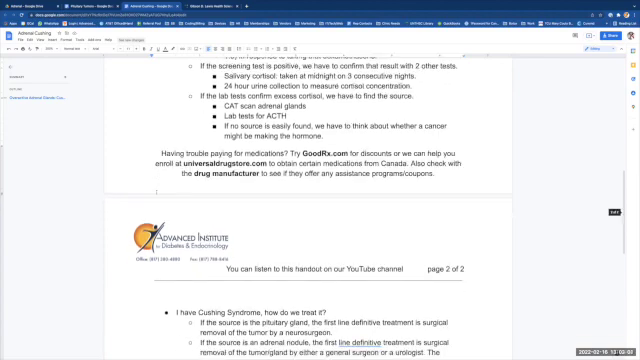
{"action": "scroll", "scroll_direction": "down", "scroll_amount": 3}
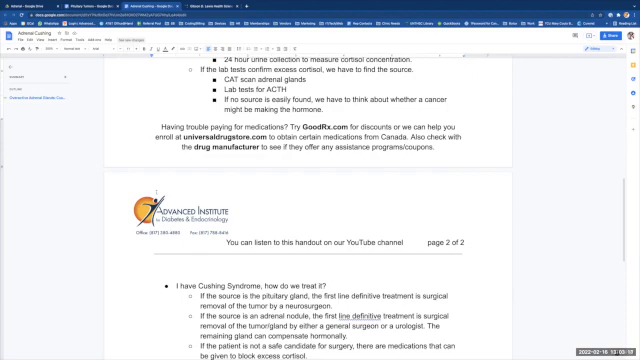
{"action": "scroll", "scroll_direction": "down", "scroll_amount": 3}
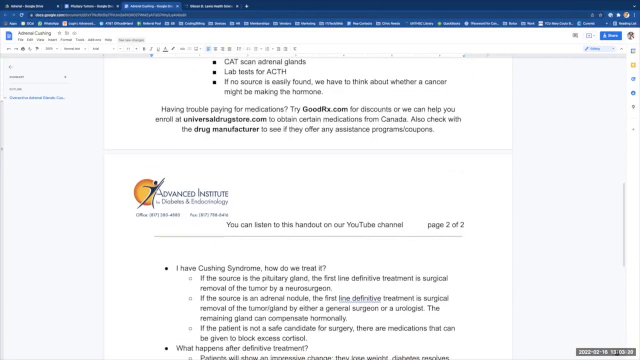
{"action": "scroll", "scroll_direction": "down", "scroll_amount": 3}
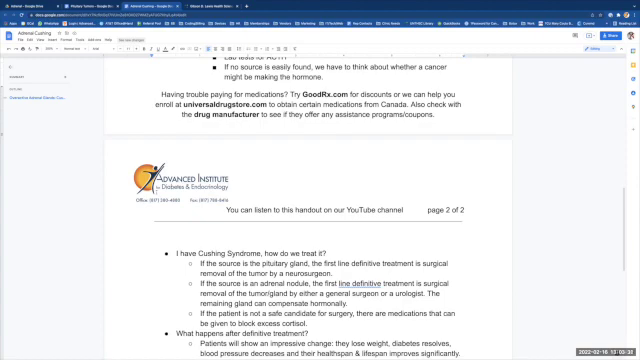
{"action": "scroll", "scroll_direction": "down", "scroll_amount": 3}
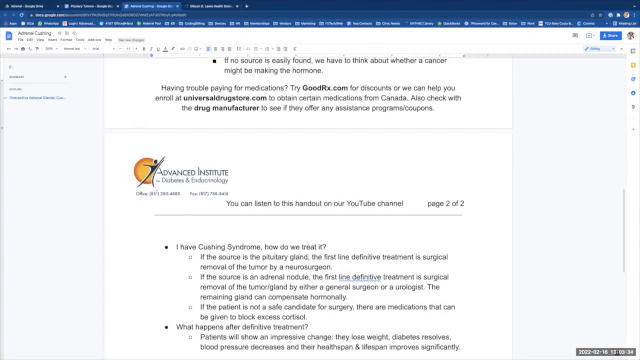
{"action": "scroll", "scroll_direction": "down", "scroll_amount": 3}
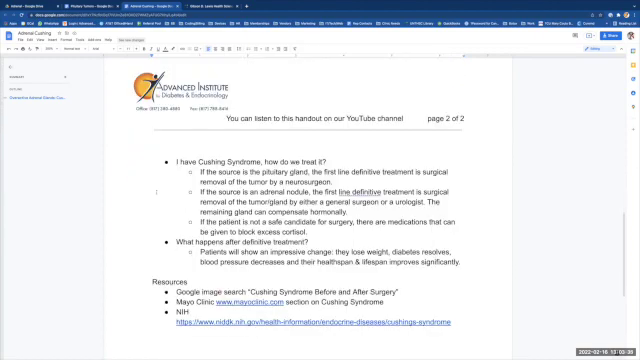
{"action": "scroll", "scroll_direction": "down", "scroll_amount": 3}
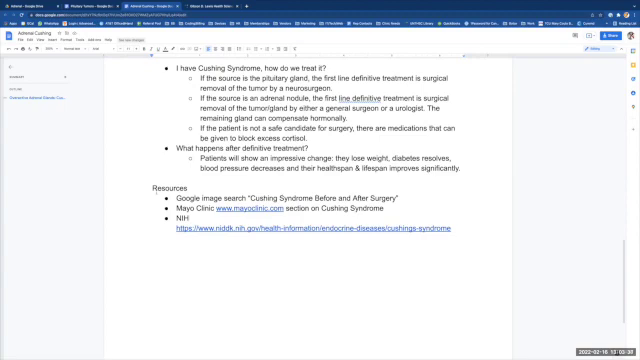